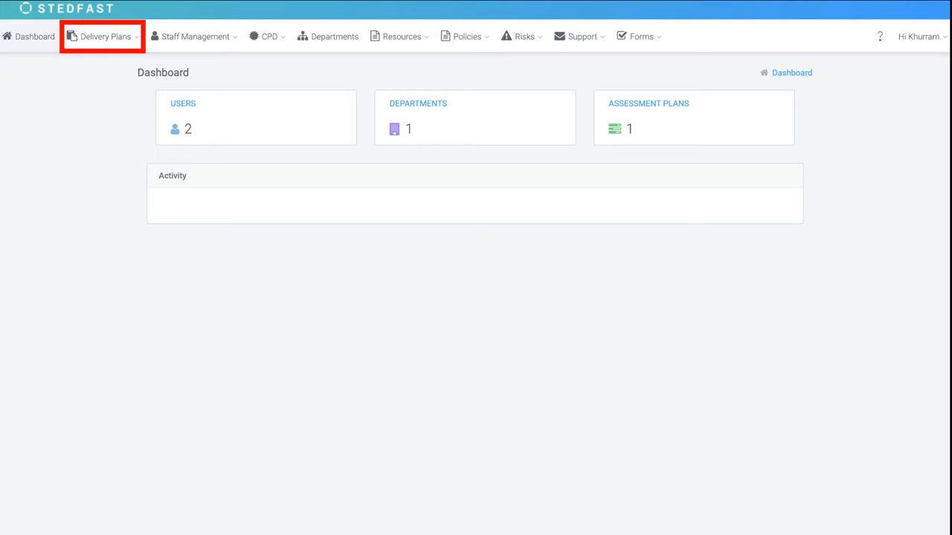
- Navigate from the Delivery Plans menu to the Curriculum Plans page
click(104, 36)
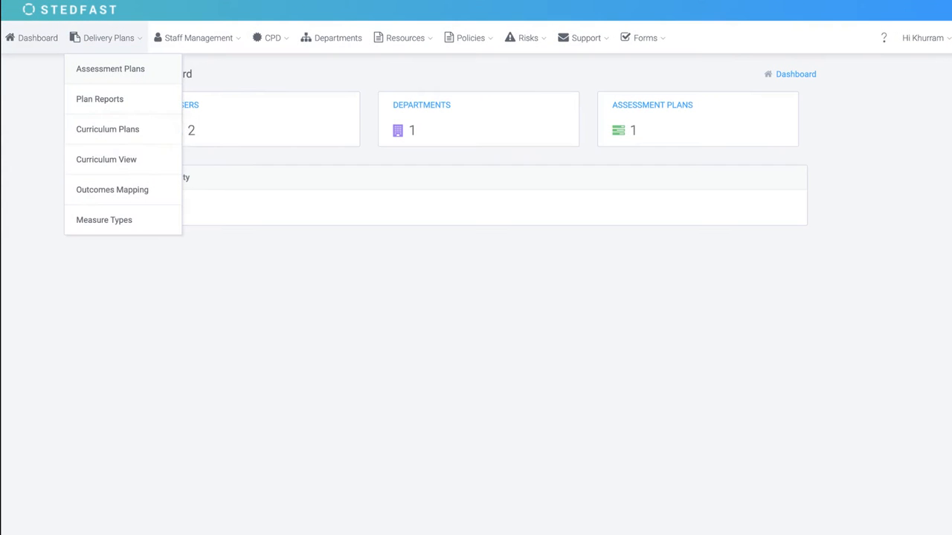
mouse_move(107, 128)
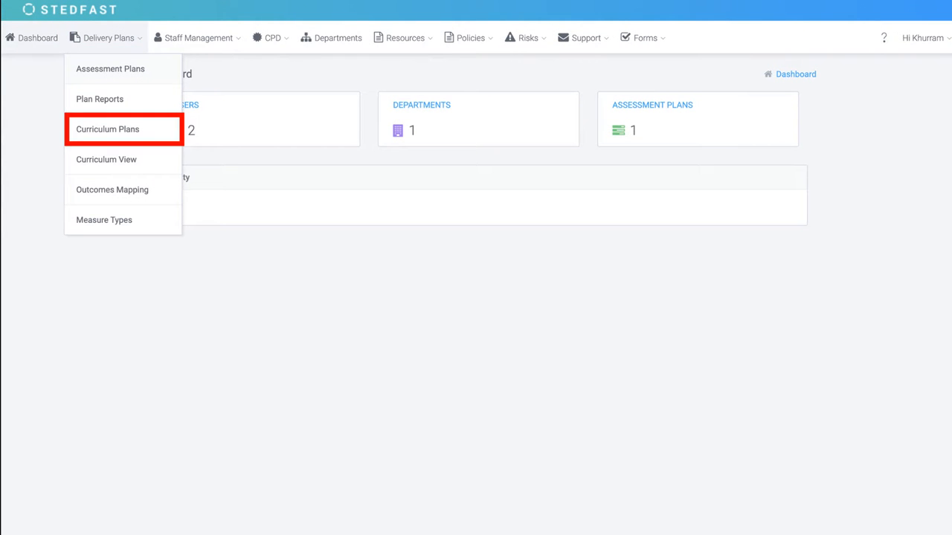
click(107, 128)
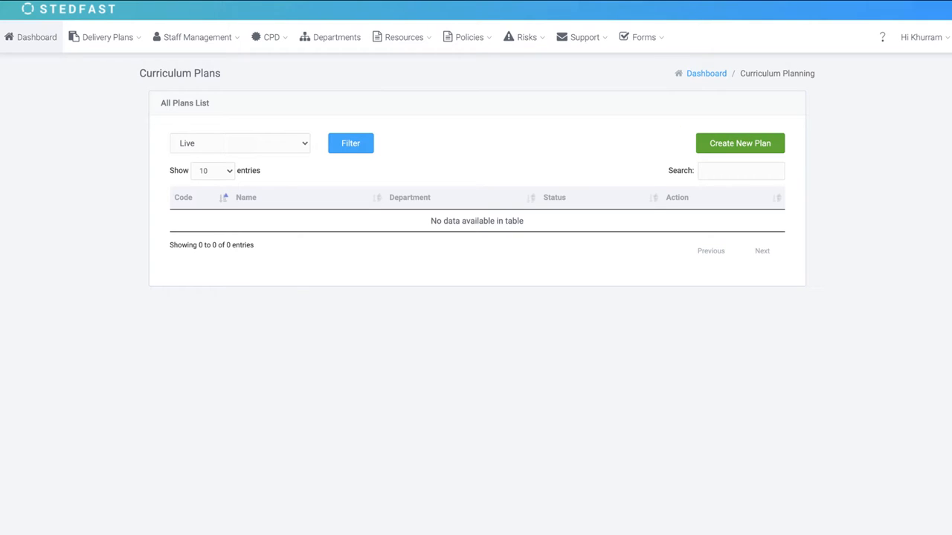
- Start a new curriculum plan with code ST0070 and name Business Administration
click(739, 143)
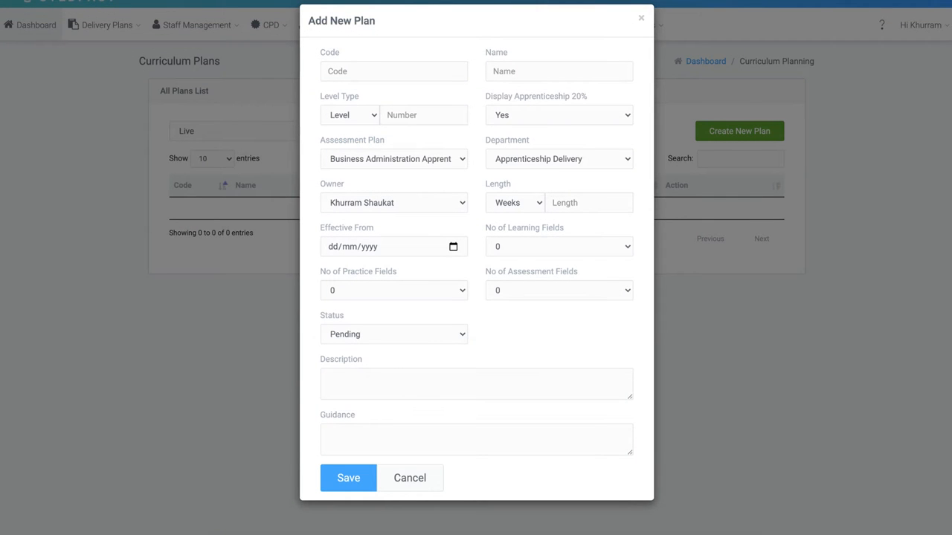
text(ST0070)
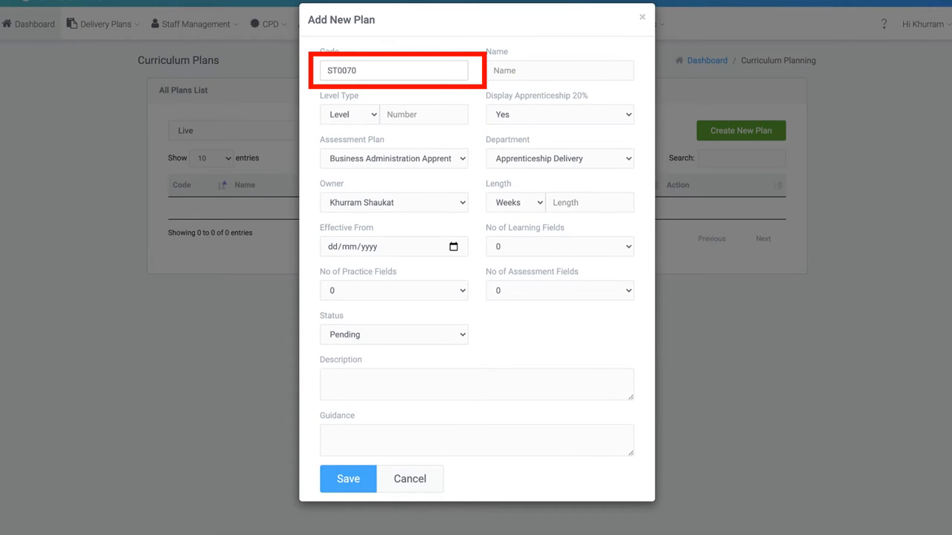
text(Business Administration)
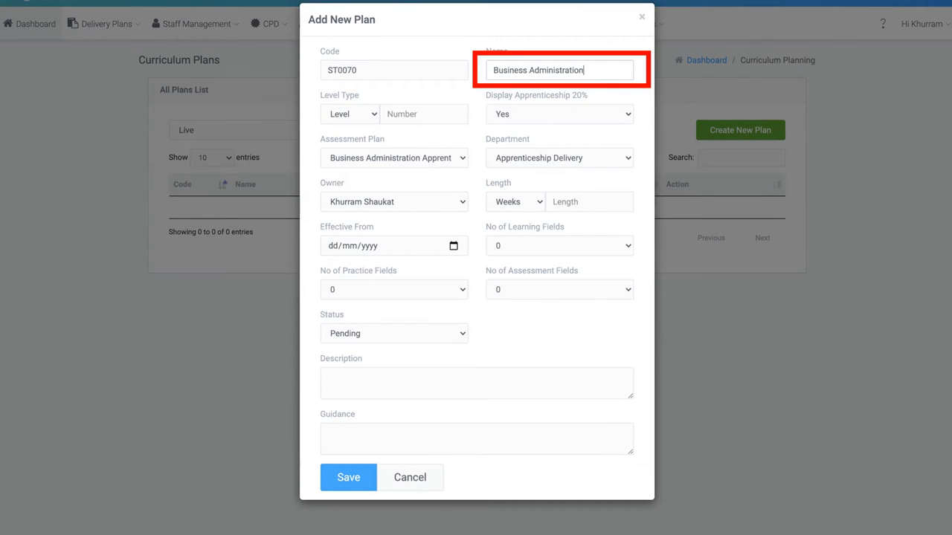
click(348, 113)
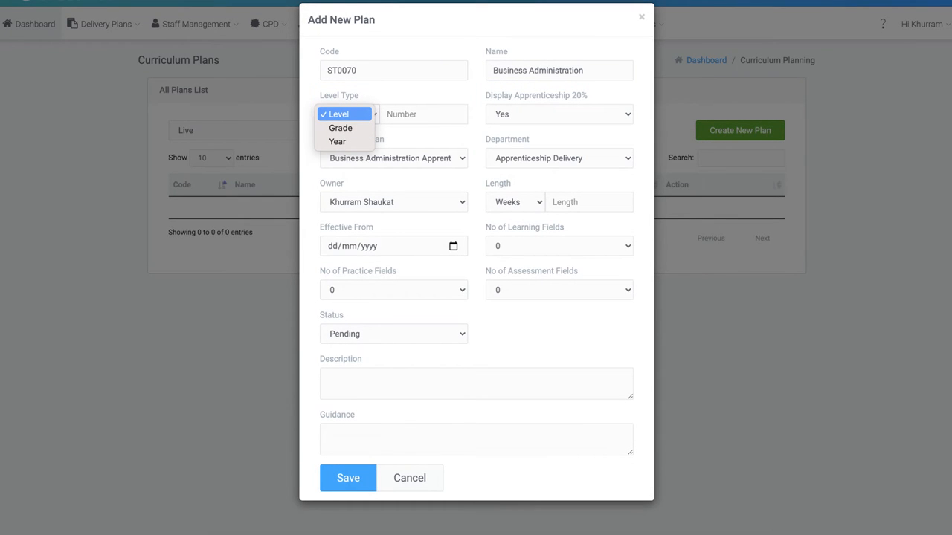
click(337, 113)
text(3)
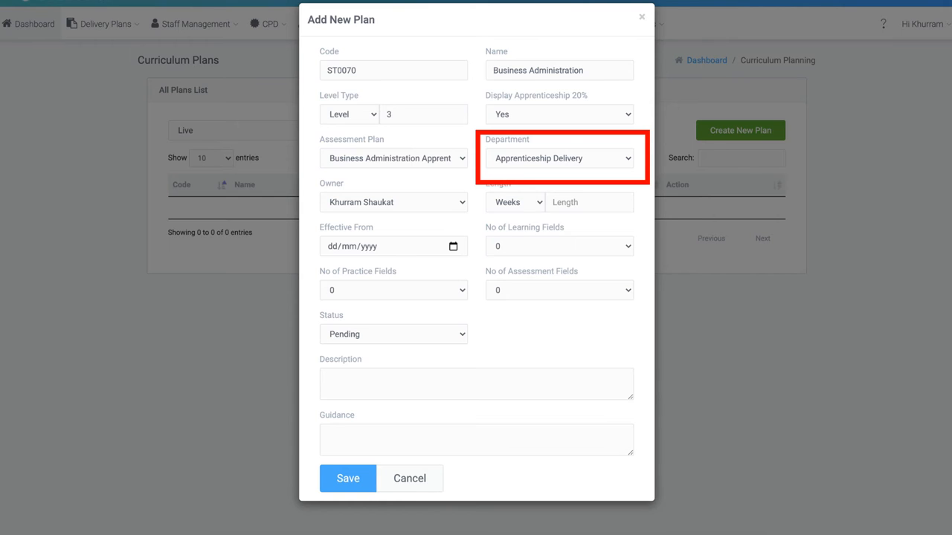
click(393, 202)
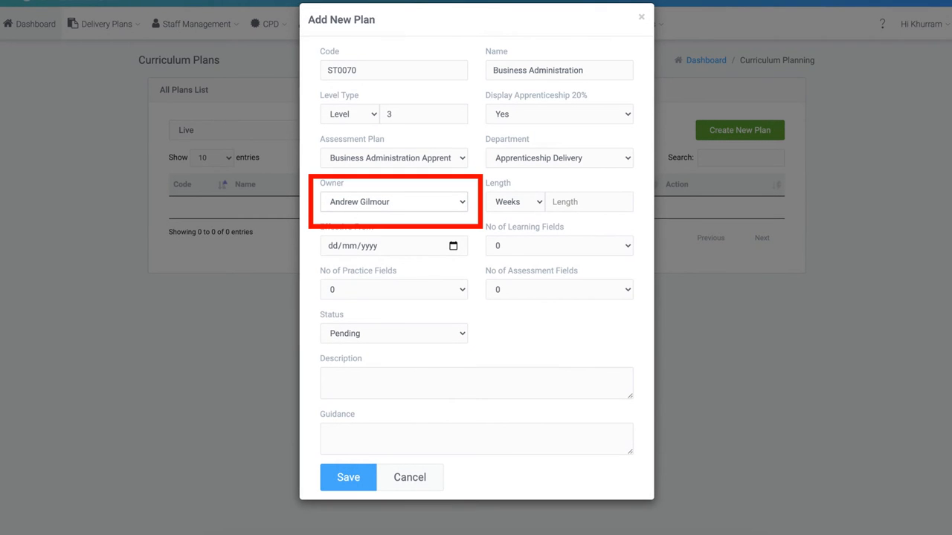
click(513, 202)
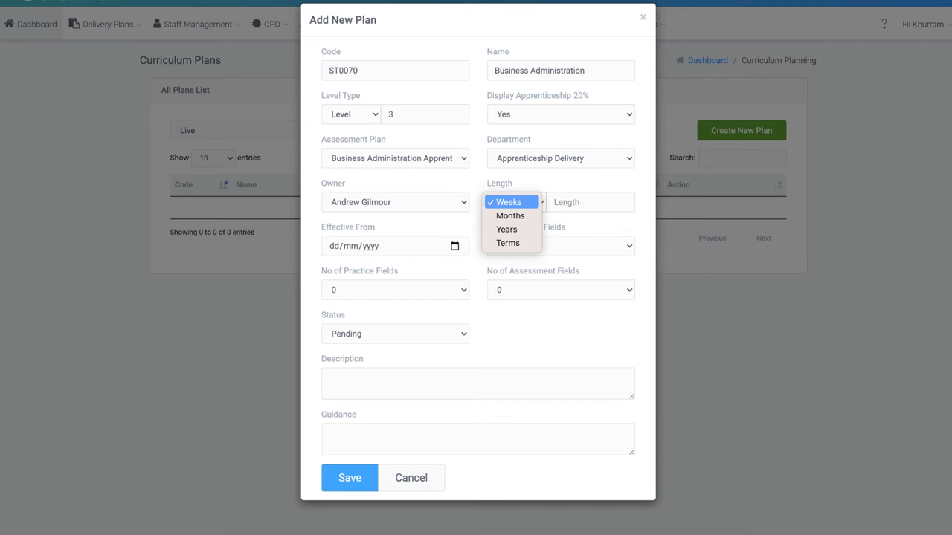
- Measure the plan length in months, for a 15-month plan from 11/06/2021
click(511, 216)
text(15)
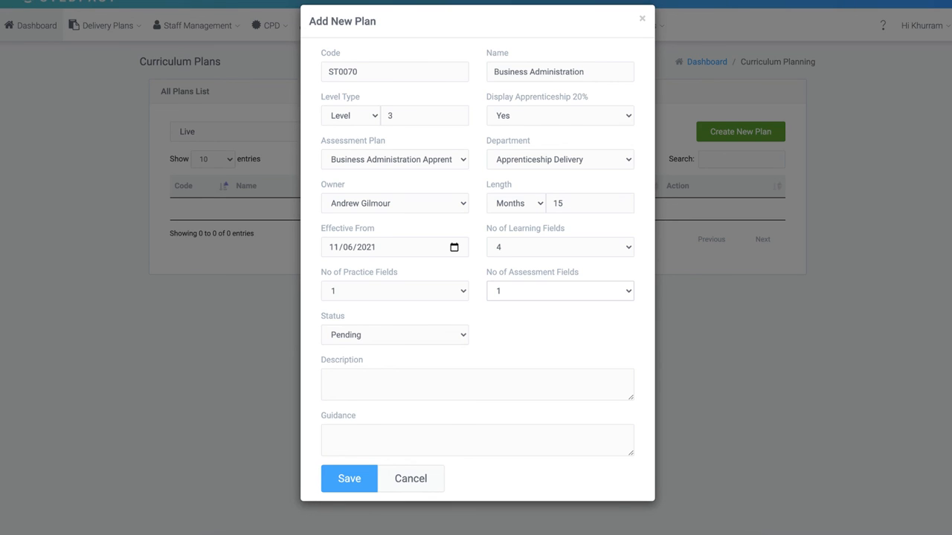
- Set the plan status to Live and save the new curriculum plan
click(395, 334)
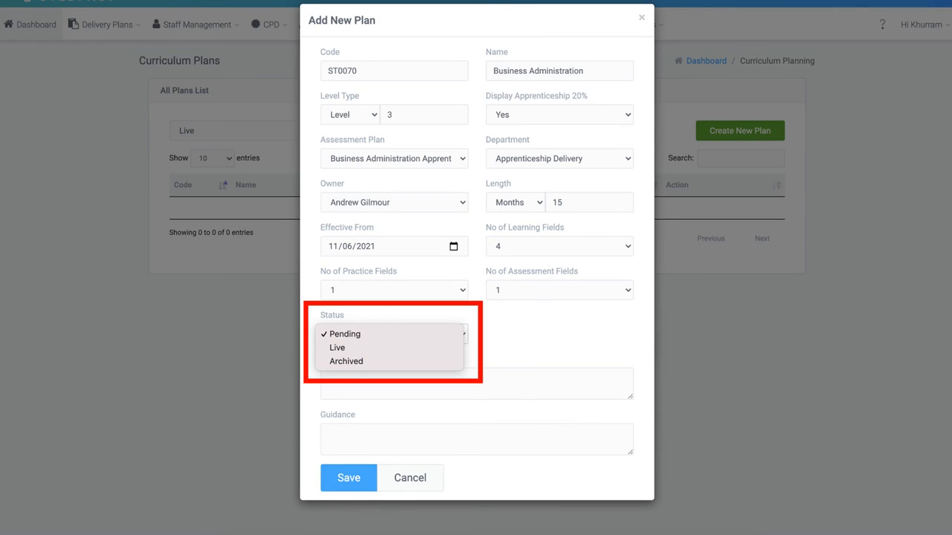
click(336, 348)
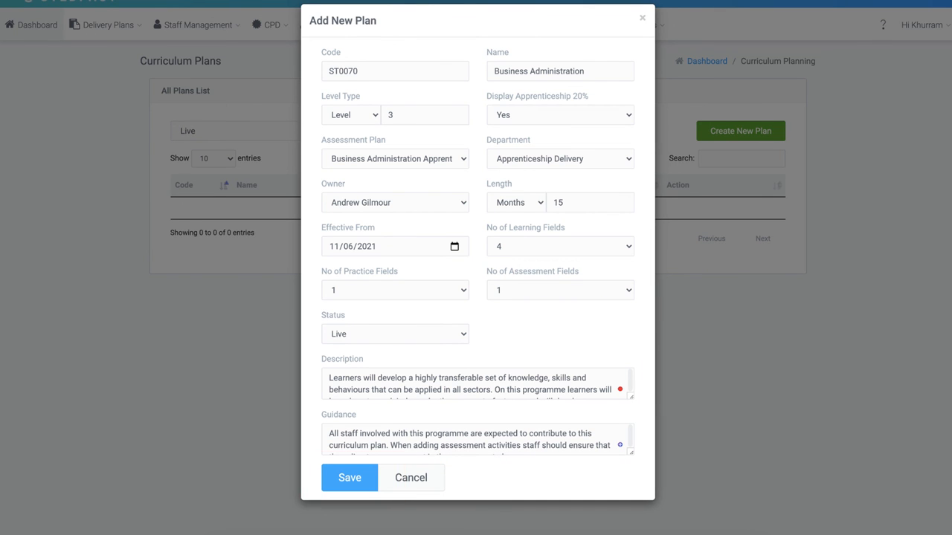
click(348, 477)
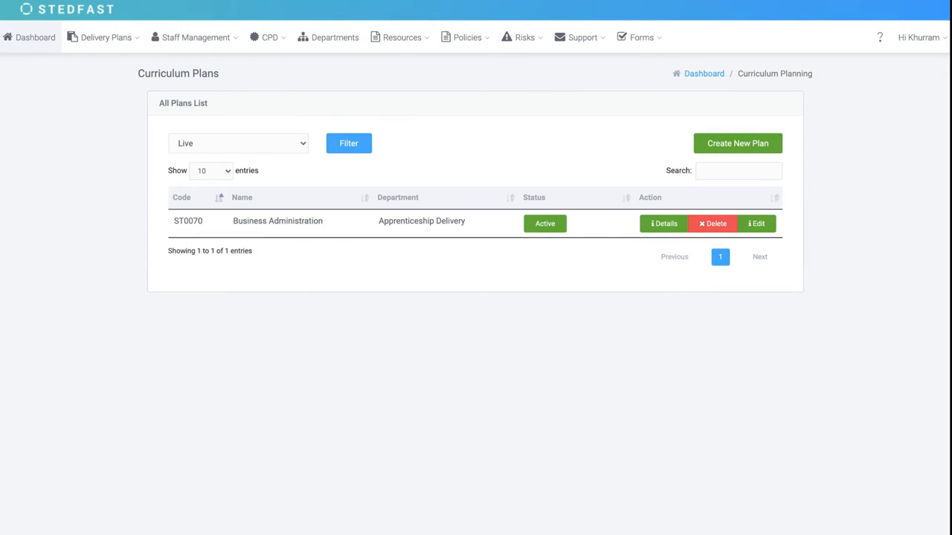